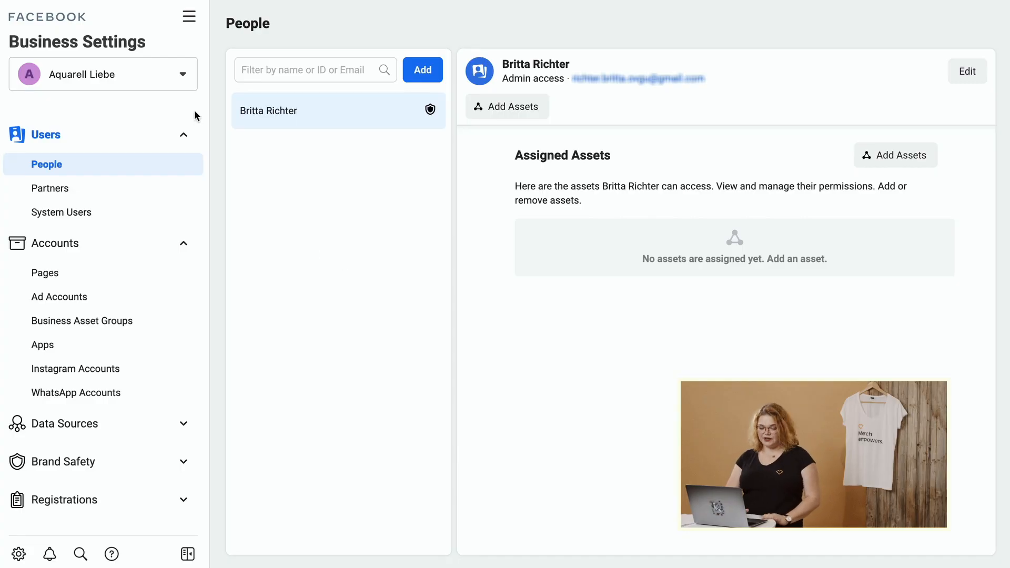
Switch from Business Settings to Commerce Manager via the All Tools menu
left_click(188, 16)
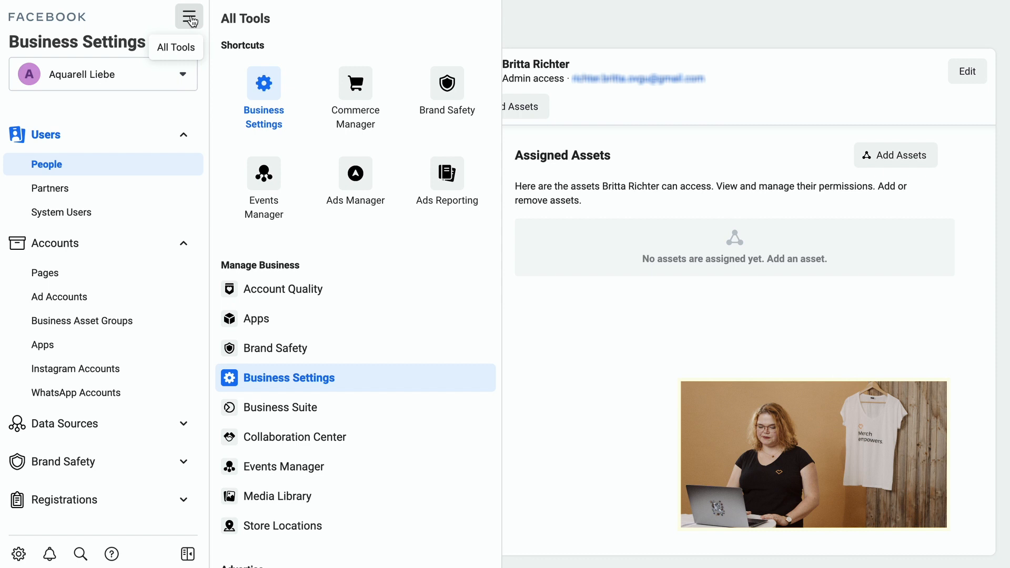
left_click(356, 83)
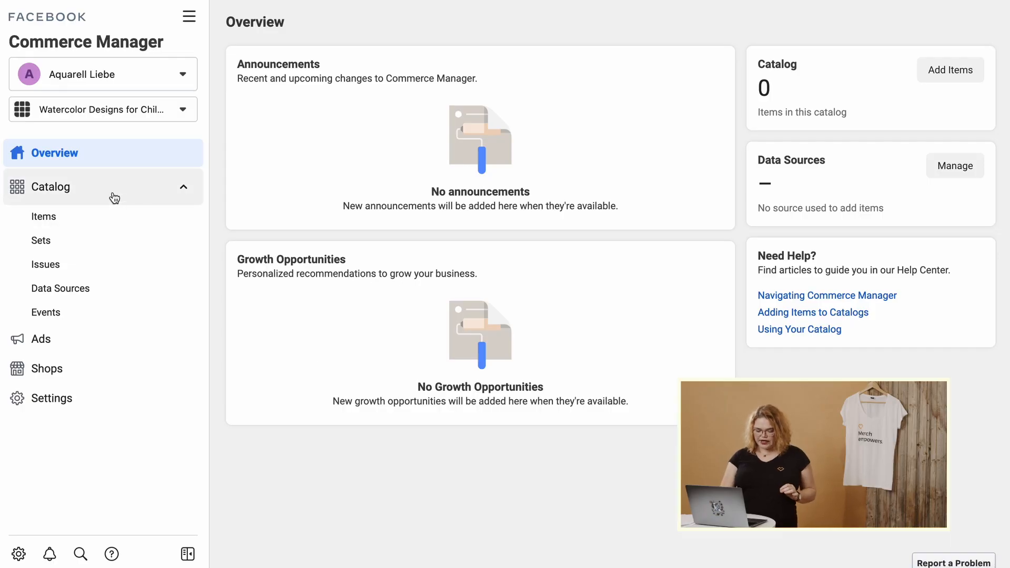
From the catalog's Data Sources, choose to add multiple items at once
left_click(60, 288)
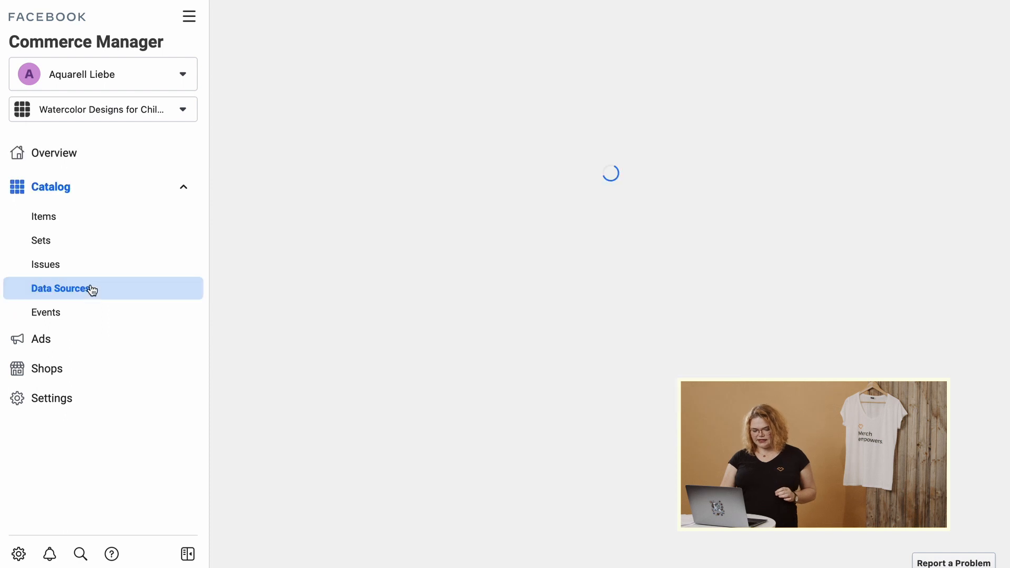
left_click(60, 289)
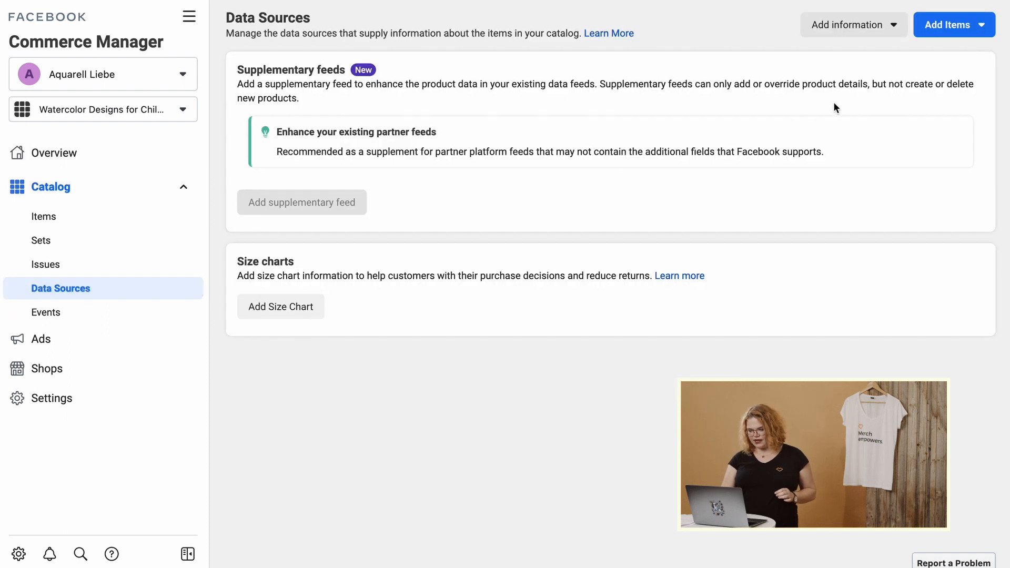
left_click(950, 24)
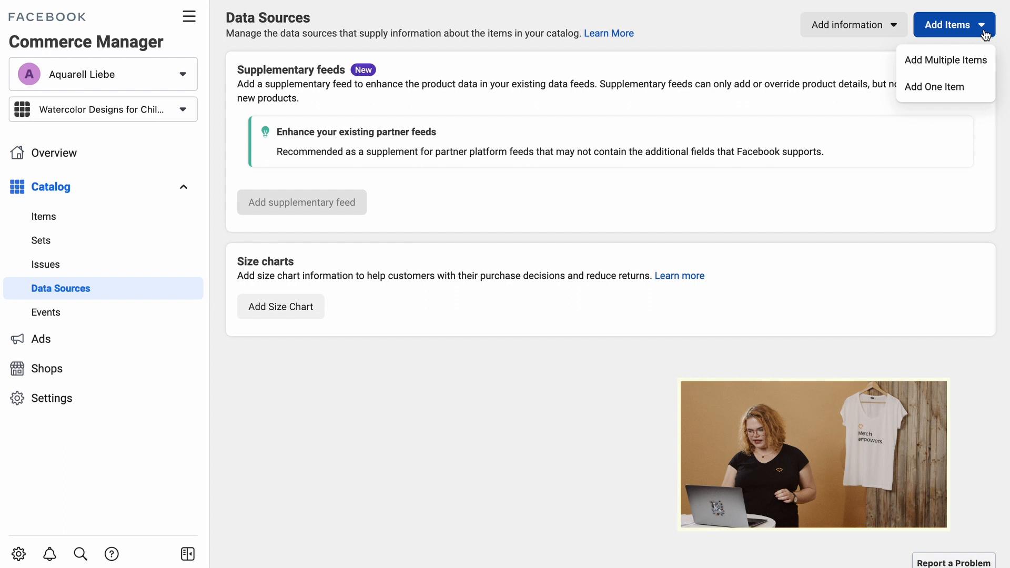
left_click(946, 60)
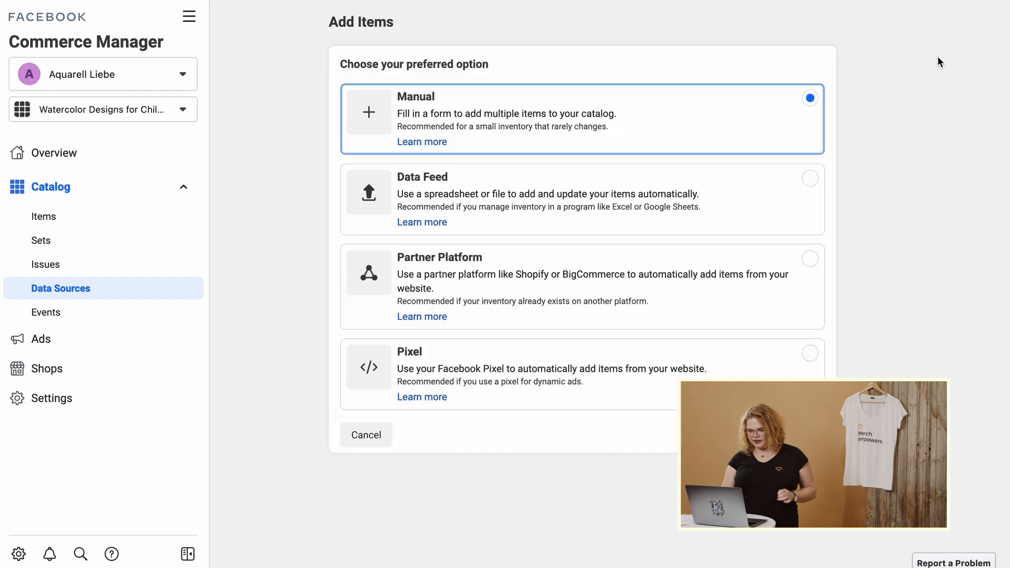
mouse_move(428, 51)
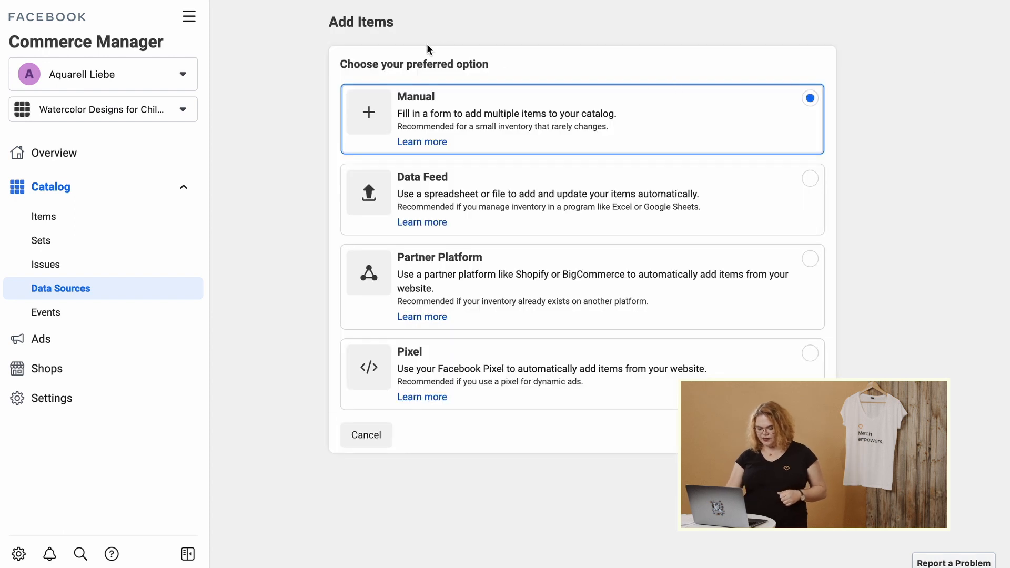
mouse_move(313, 313)
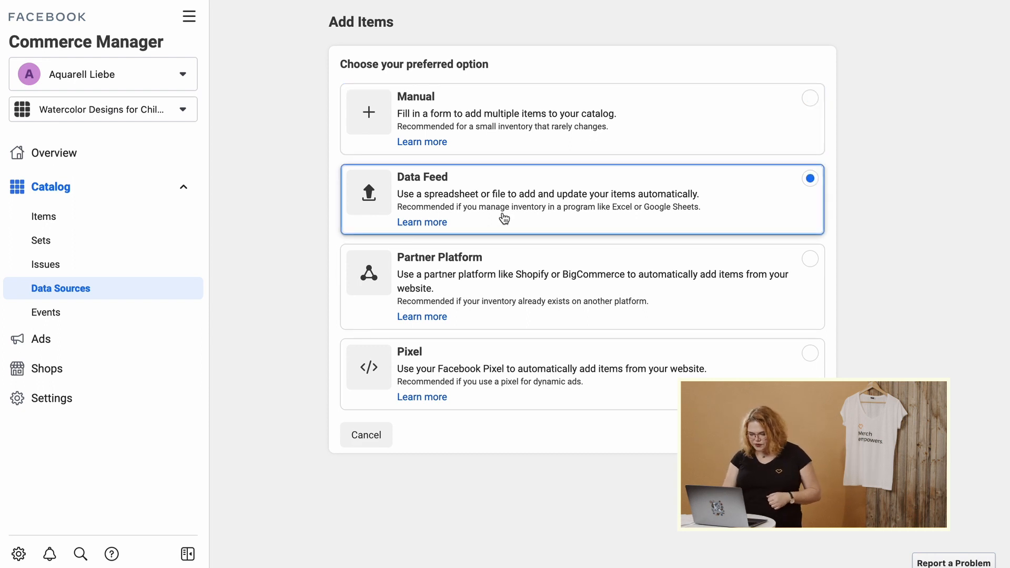
mouse_move(764, 207)
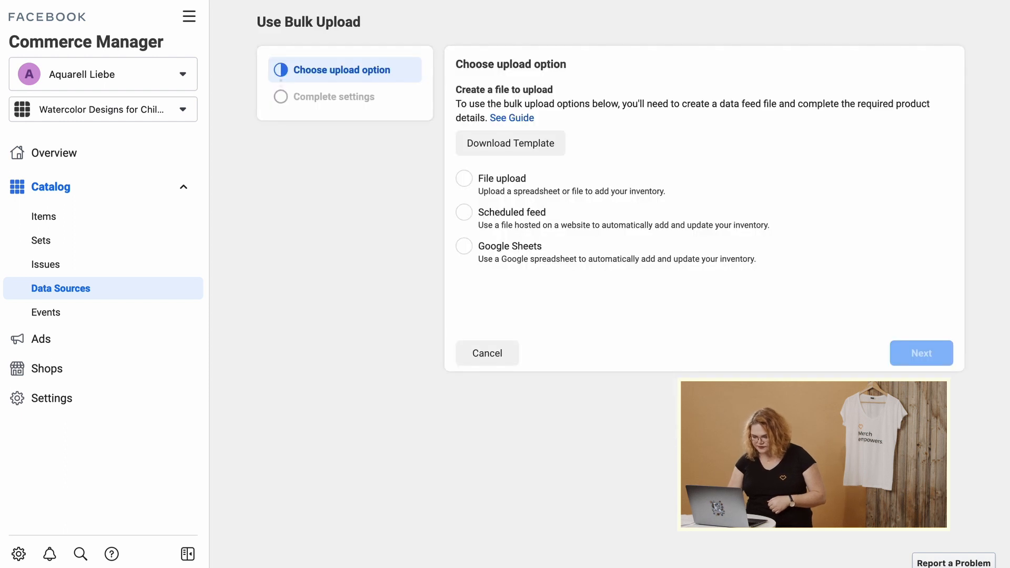
Choose Scheduled feed as the bulk upload method and continue
left_click(464, 212)
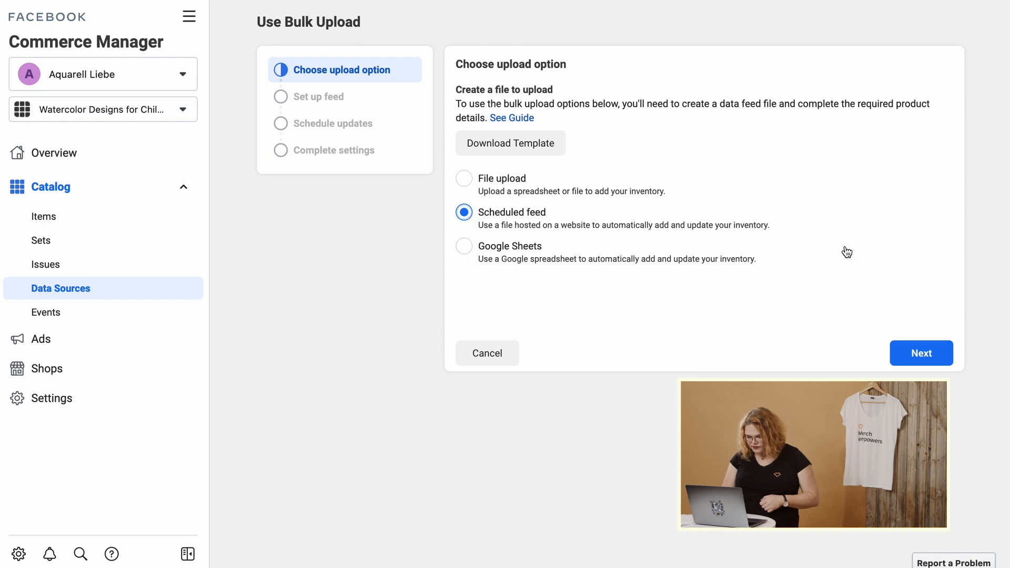
left_click(921, 353)
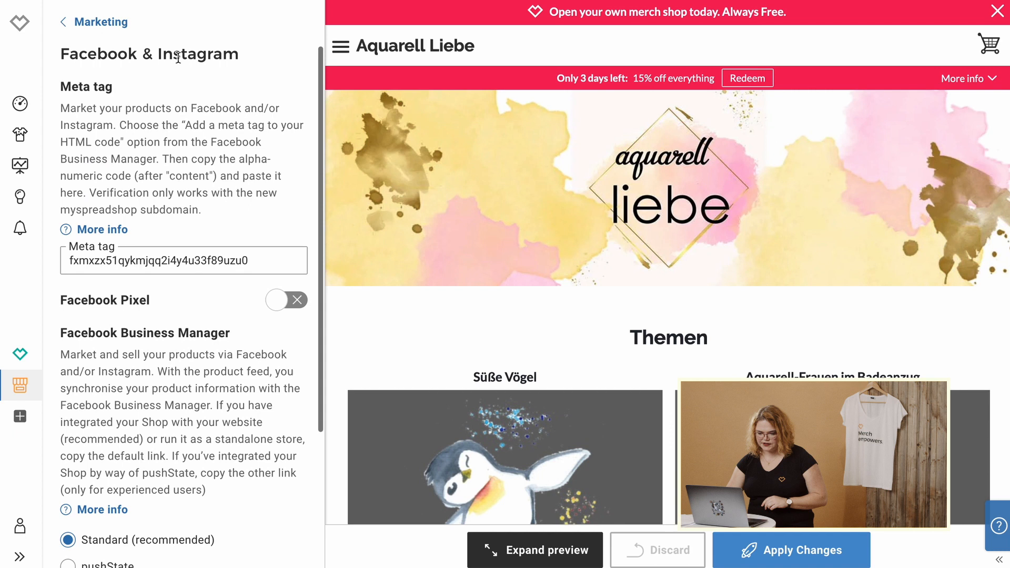
Copy the standard Facebook Business Manager product feed link from Spreadshop
scroll("down", 3)
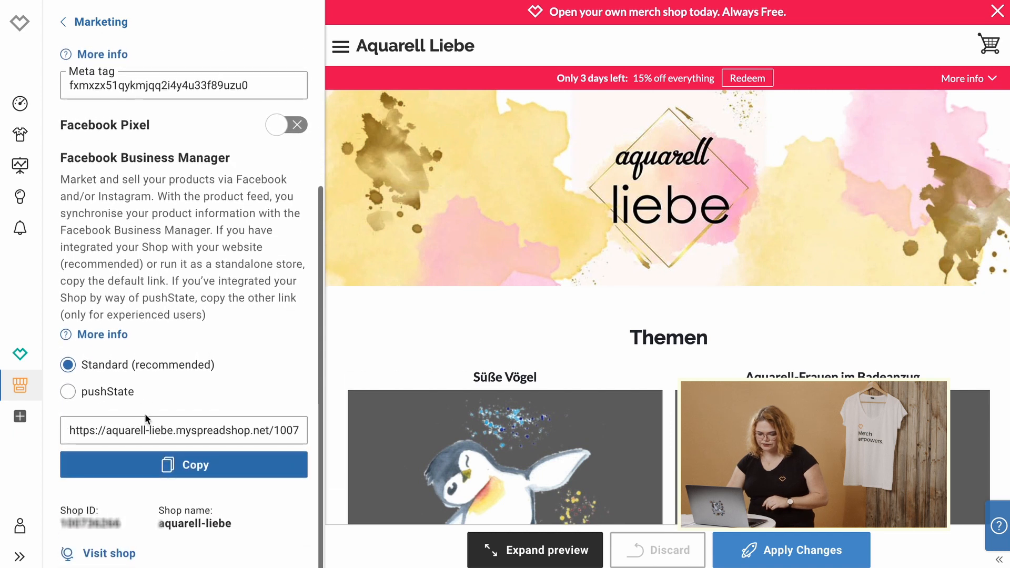
left_click(183, 465)
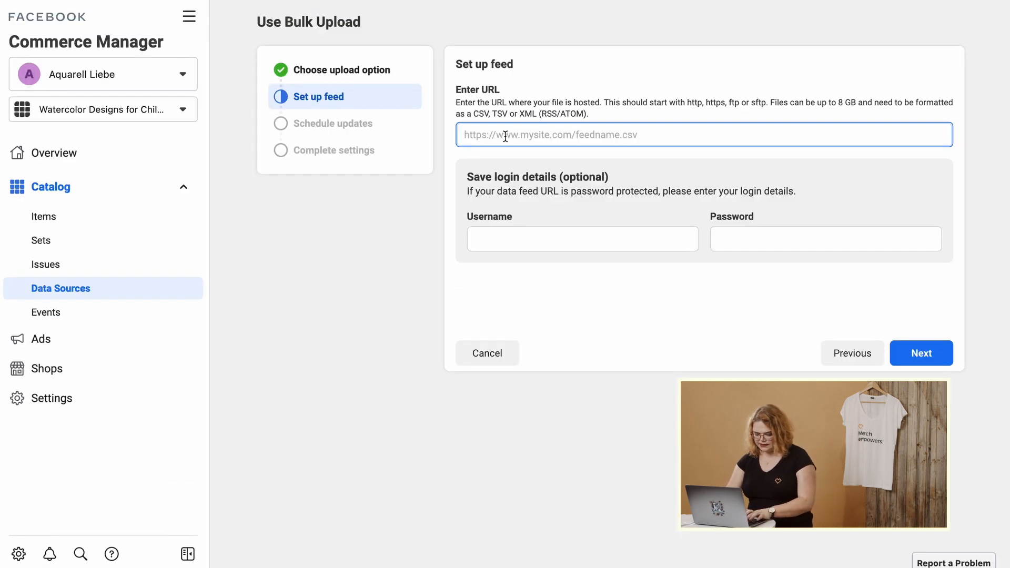
Enter the Spreadshop products.rss link as the feed URL and continue
type("https://aquarell-liebe.myspreadshop.net/100736266/products.rss?pushState=false&targetPlatform=facebook")
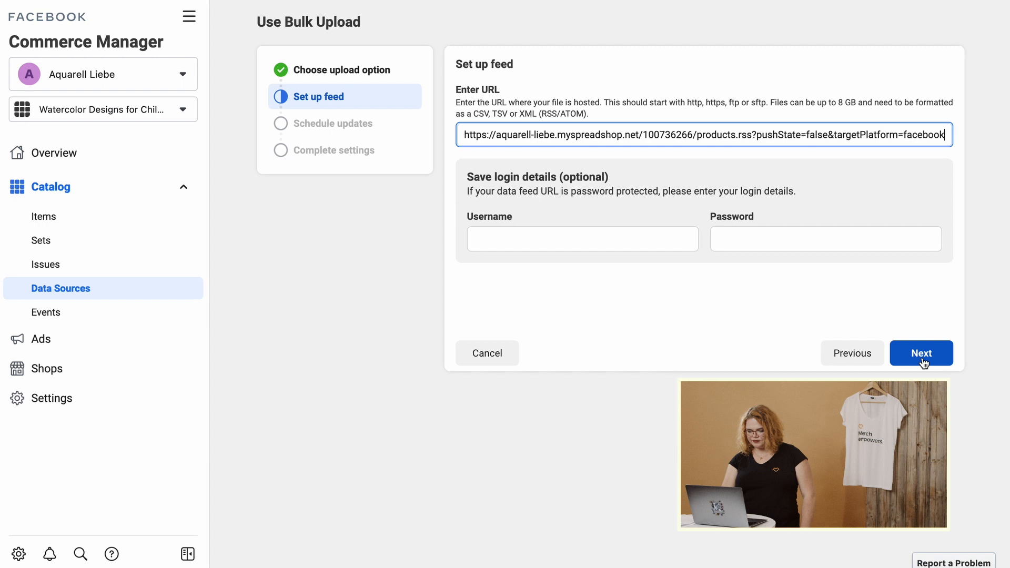
left_click(922, 354)
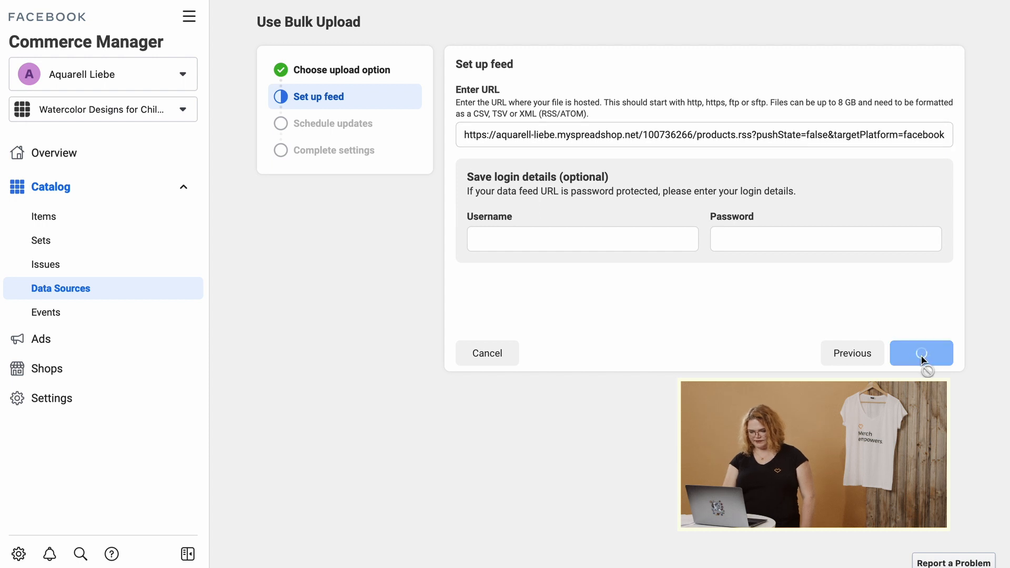
Keep hourly automatic updates for the feed and continue to the final settings
left_click(921, 354)
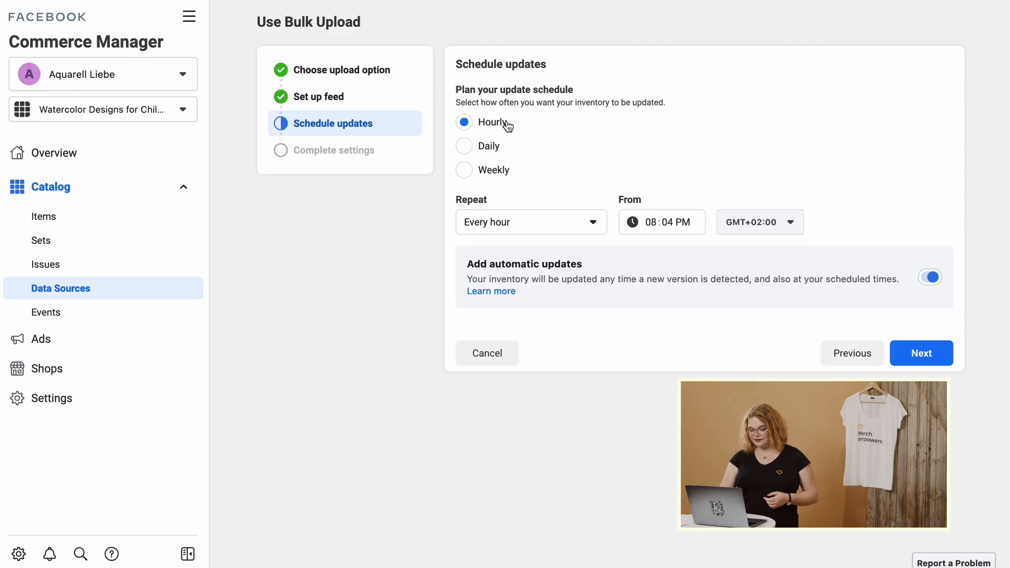
left_click(922, 353)
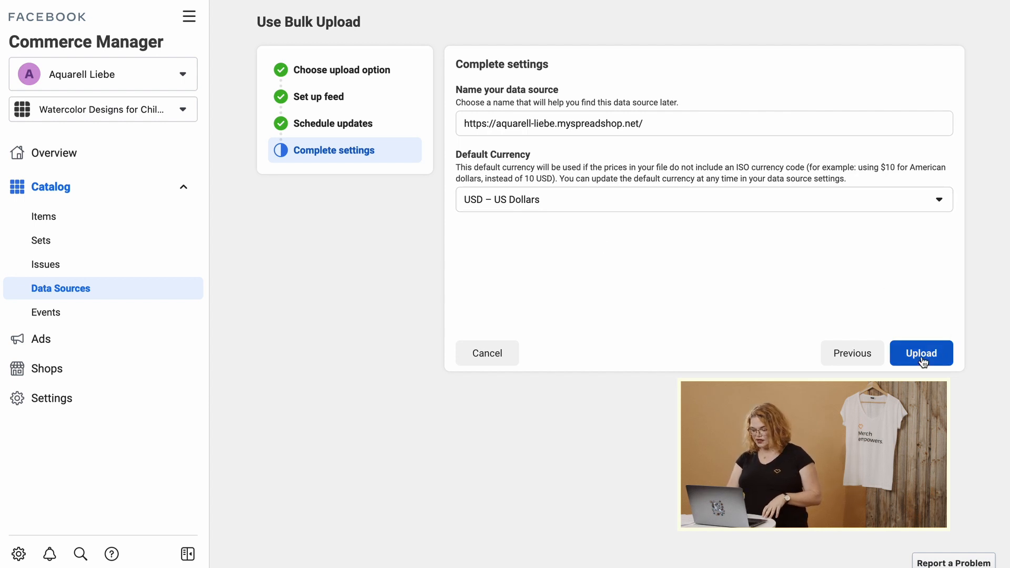
left_click(922, 353)
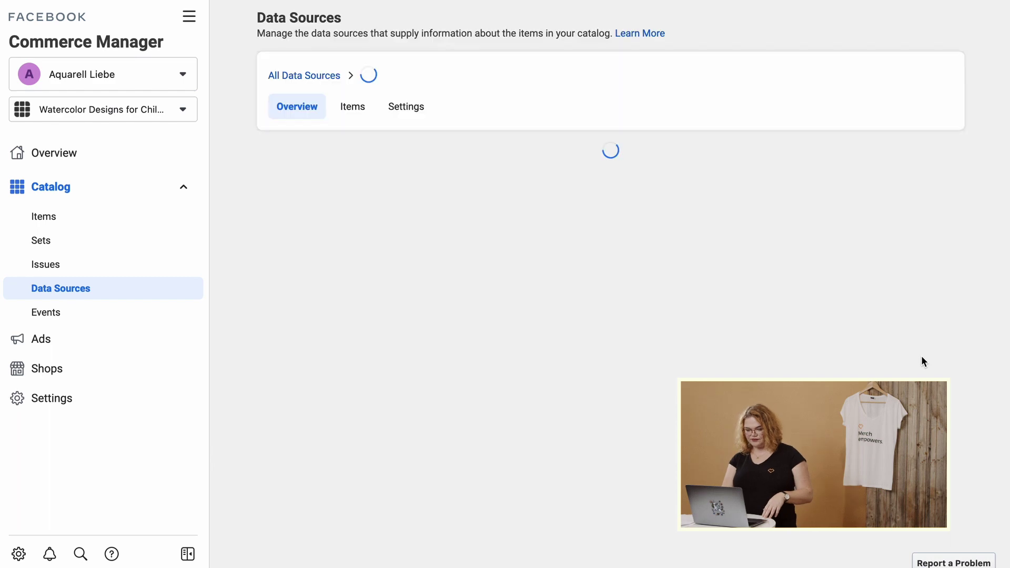